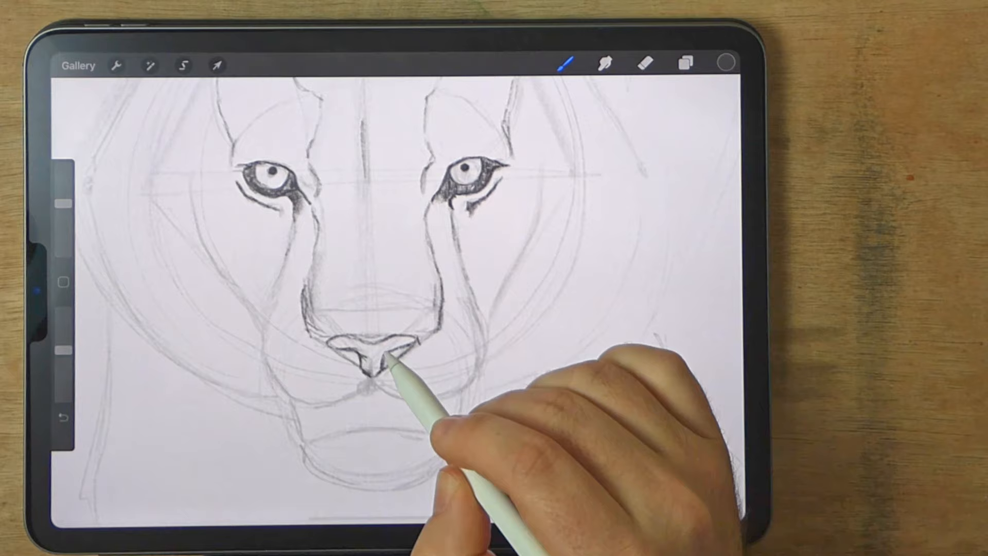
Step: Darken the tiger's nose outline and nostrils with pencil strokes
{"action": "left_click", "coordinate": [644, 65]}
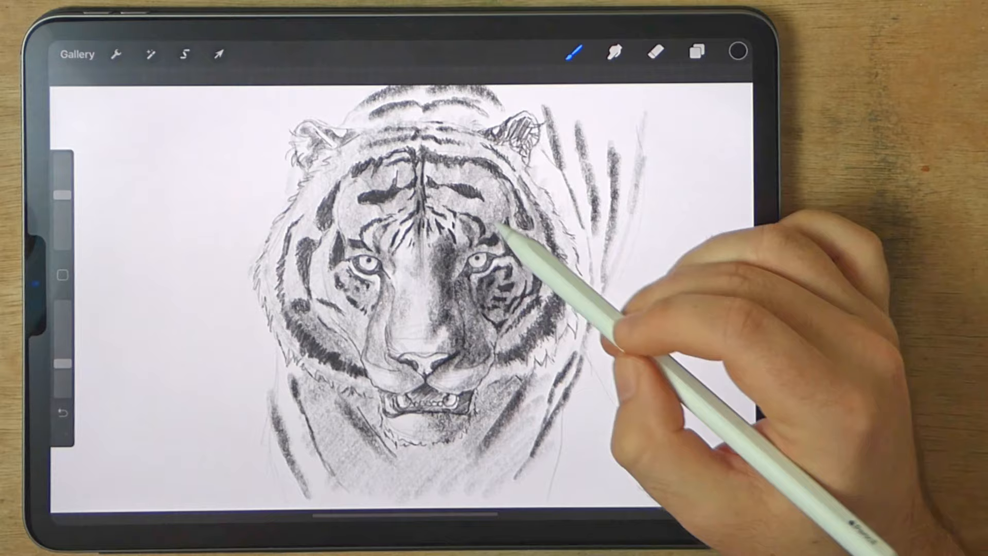
Step: Bring up the Layers panel to reach the Background Color layer
{"action": "left_click", "coordinate": [696, 53]}
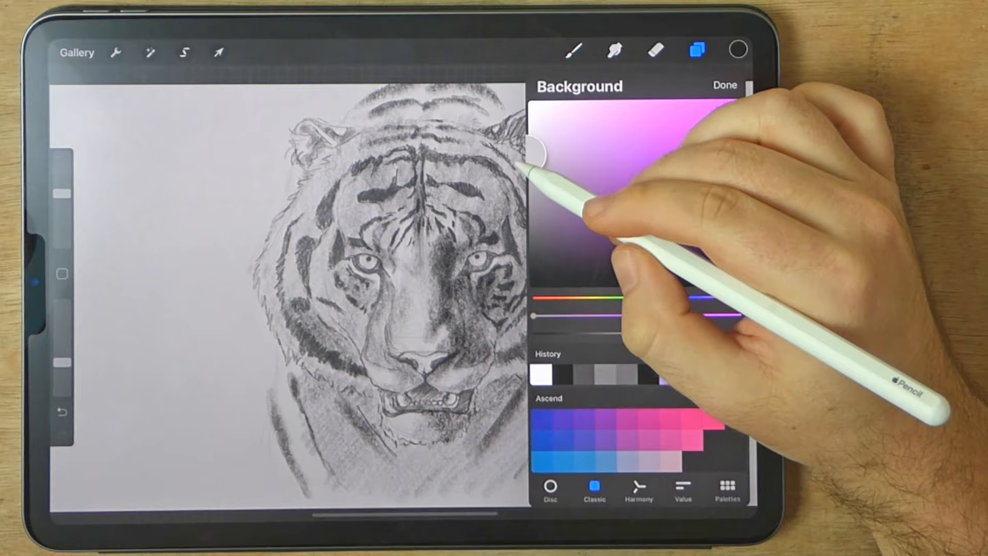